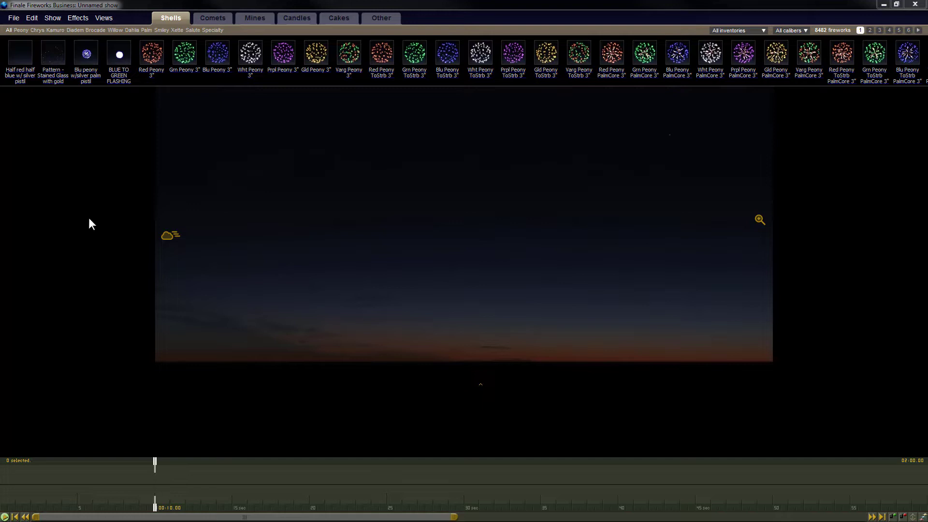
# Set the show duration to the one-hour maximum via Show > Set show duration
pyautogui.click(53, 18)
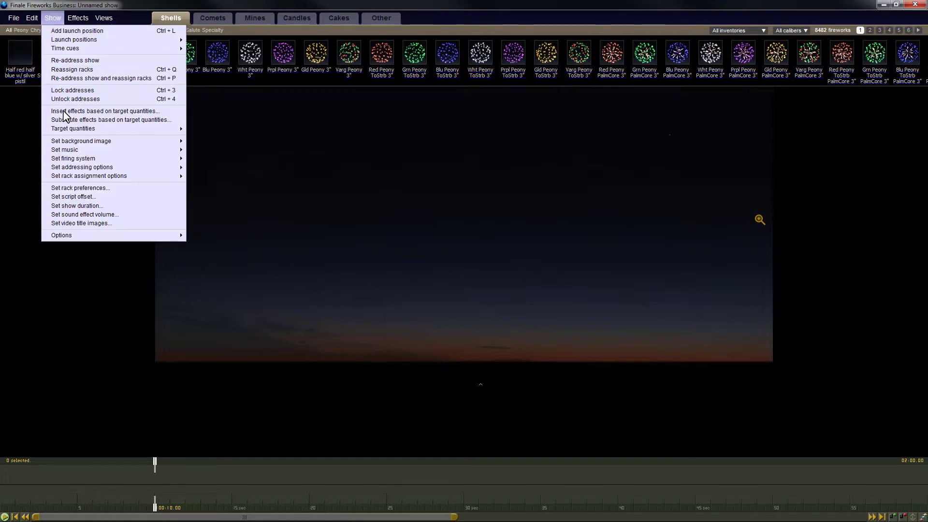
pyautogui.click(77, 206)
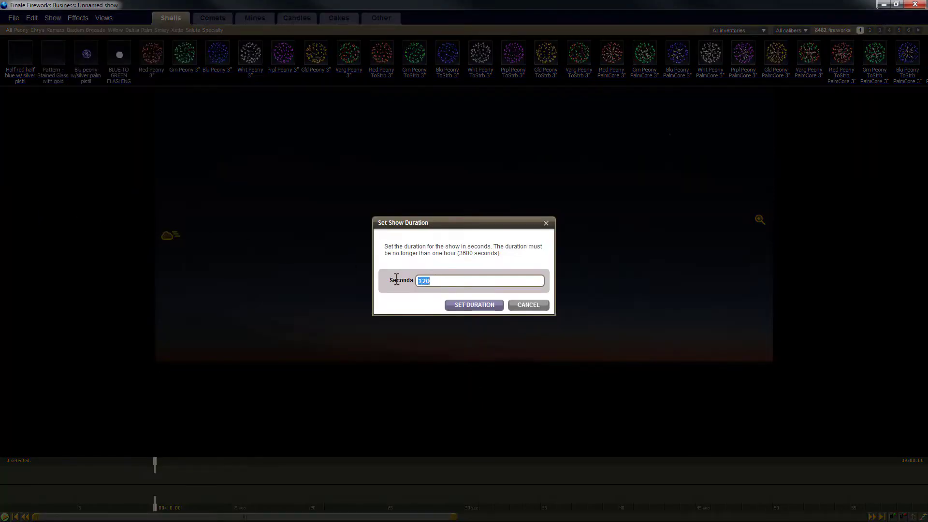
pyautogui.click(473, 304)
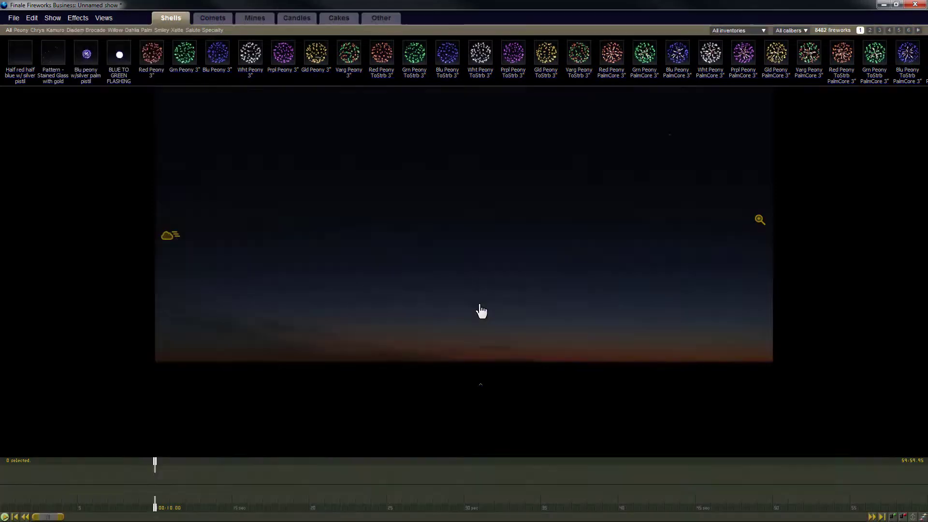
# Turn on the effects inventory view to list the My fireworks inventory
pyautogui.click(13, 18)
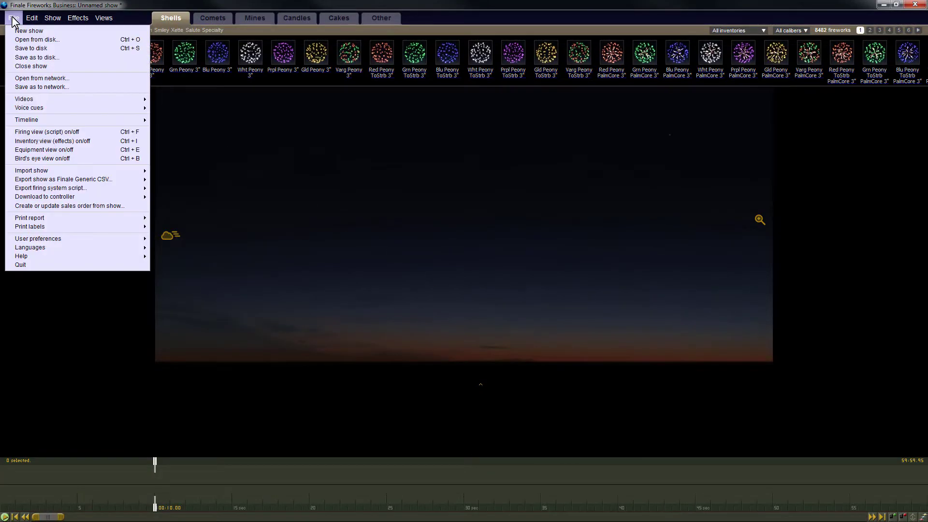
pyautogui.moveTo(54, 143)
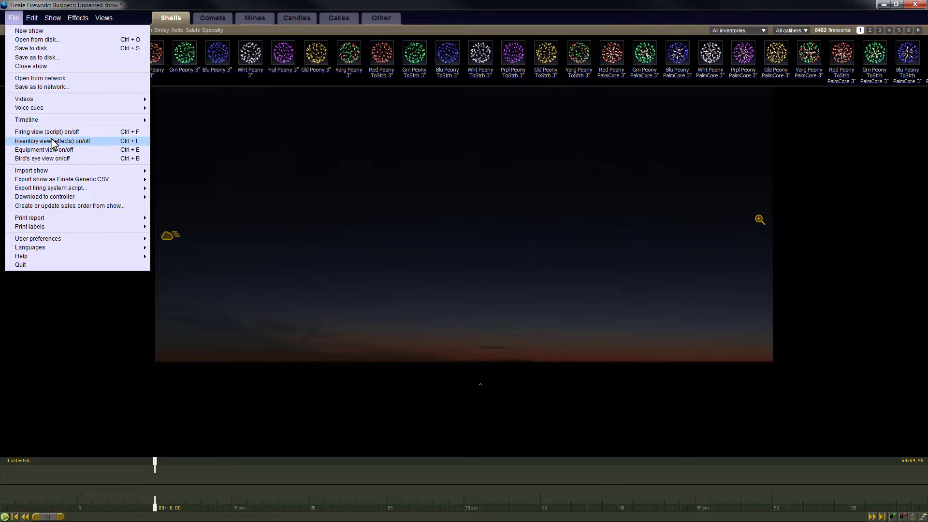
pyautogui.click(52, 142)
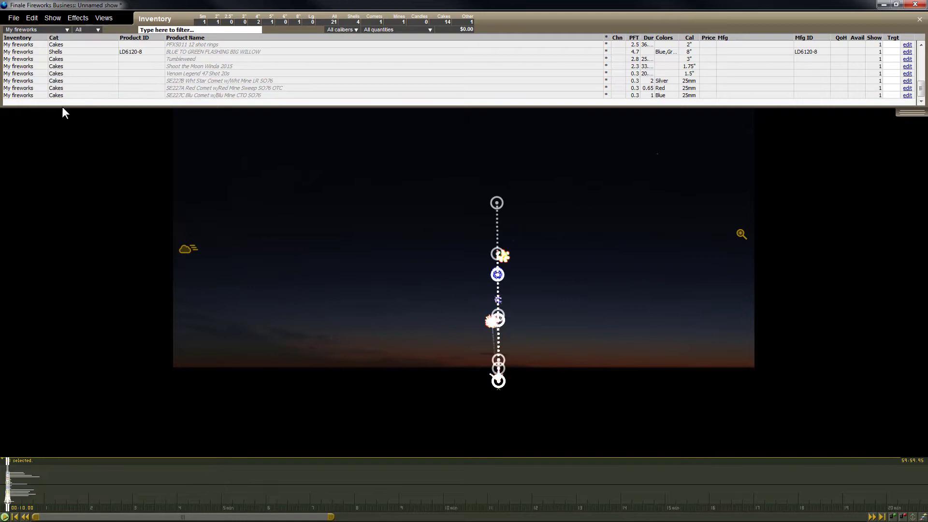
# Spread the effects out evenly at a 40-second interval starting at 10 seconds
pyautogui.click(31, 18)
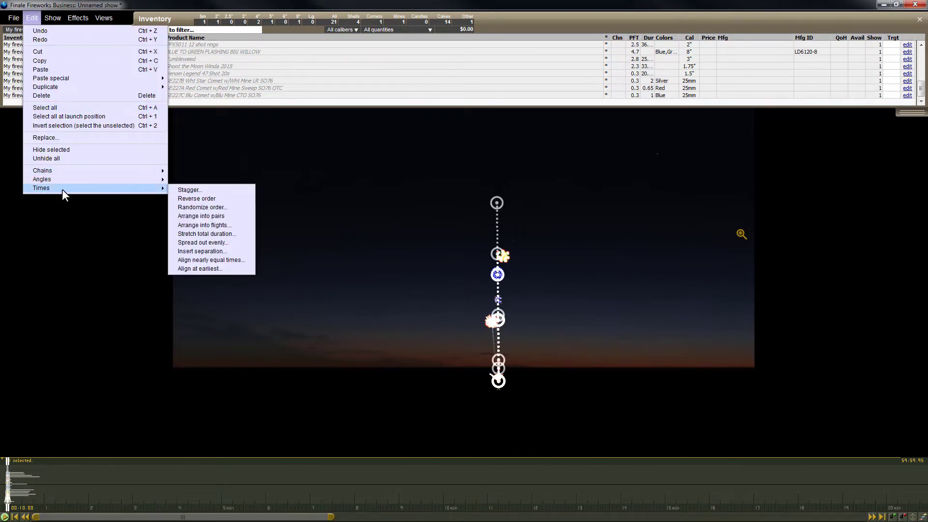
pyautogui.click(203, 242)
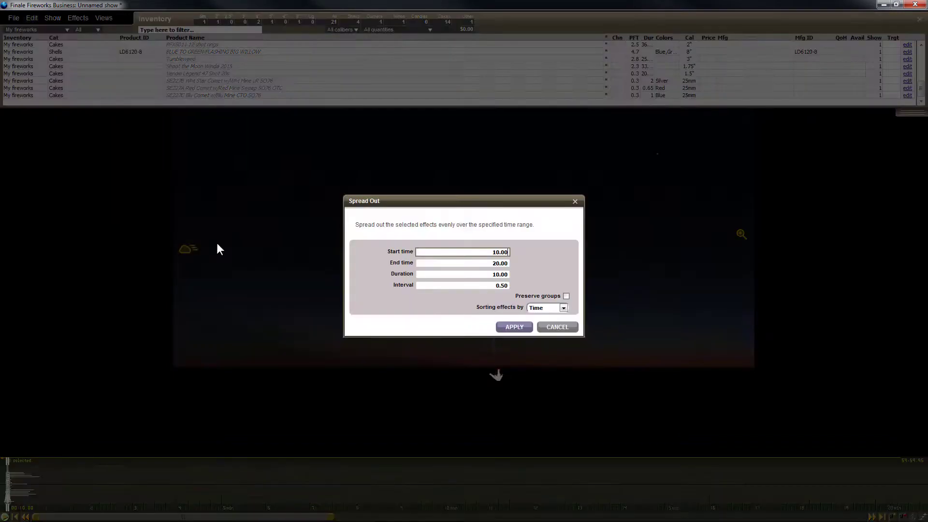
pyautogui.write('40')
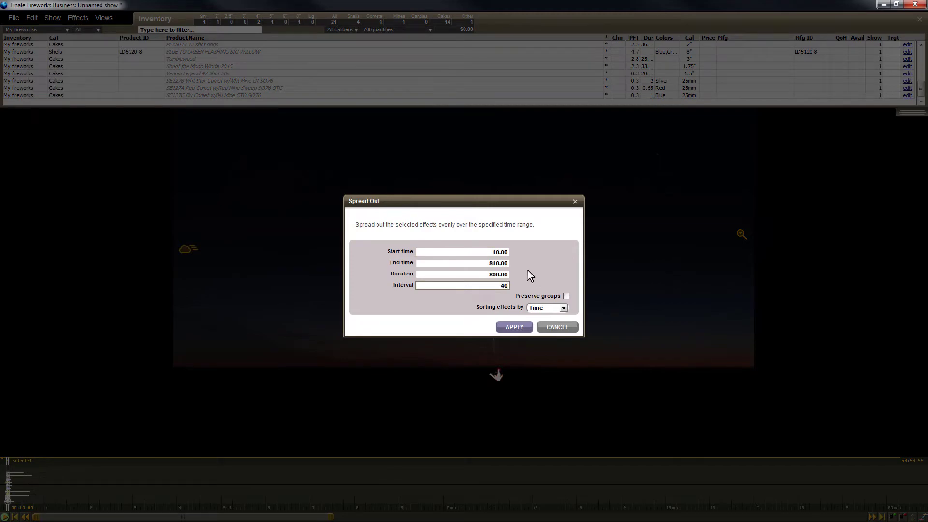
pyautogui.click(512, 326)
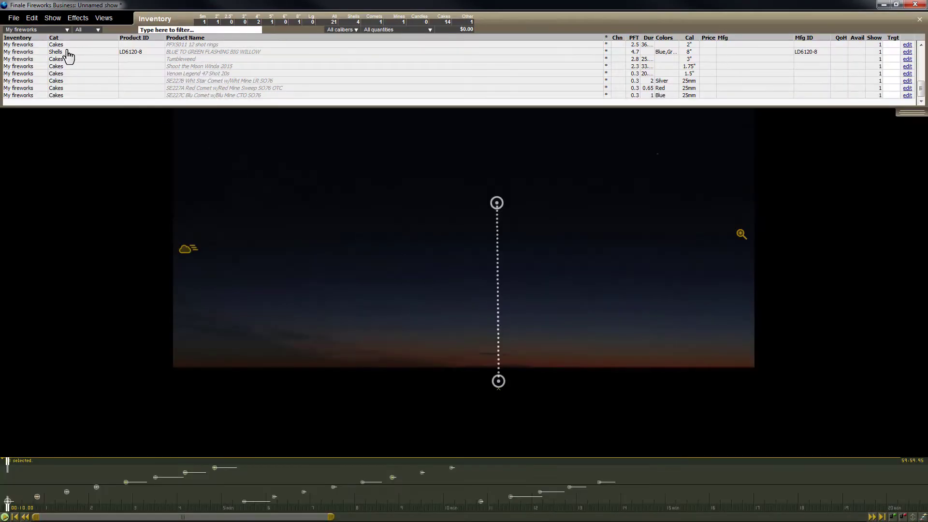
# Save the show to disk as the HBS file Noah's Ark
pyautogui.click(13, 18)
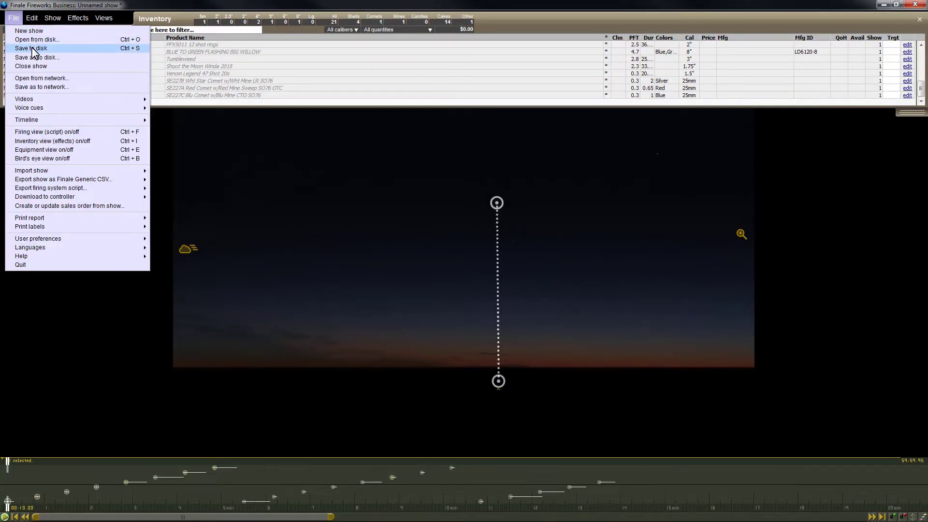
pyautogui.click(36, 57)
pyautogui.write("Noah's Ark")
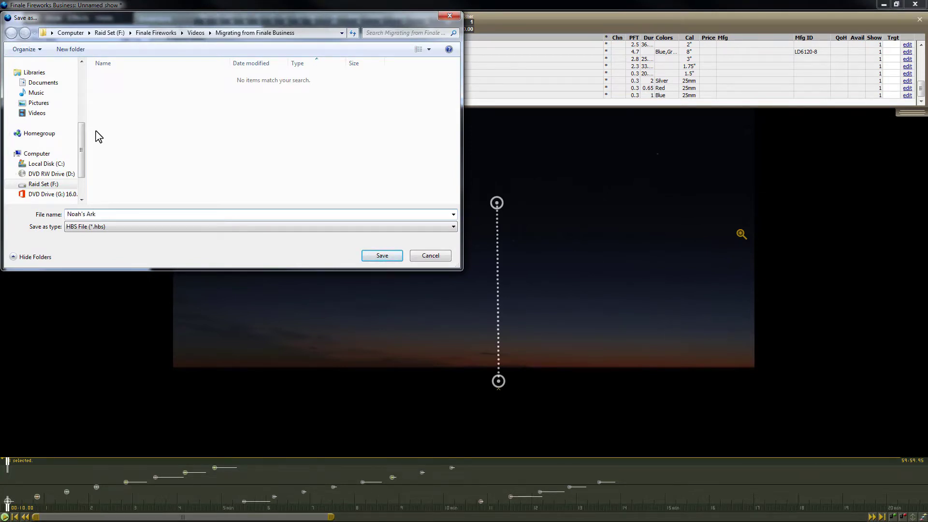
pyautogui.click(382, 255)
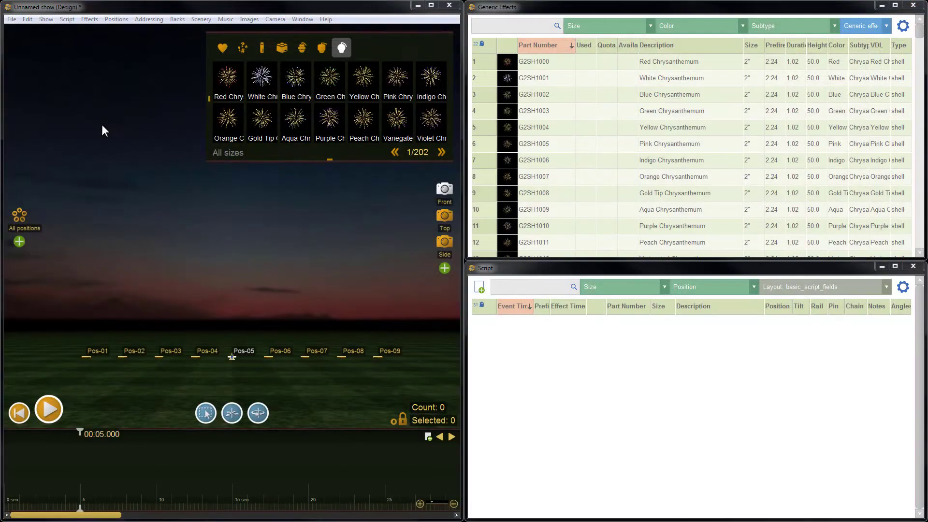
# Import the 21 effects from Noah's Ark.hbs into My effects, acknowledging the explanations and summary
pyautogui.click(10, 20)
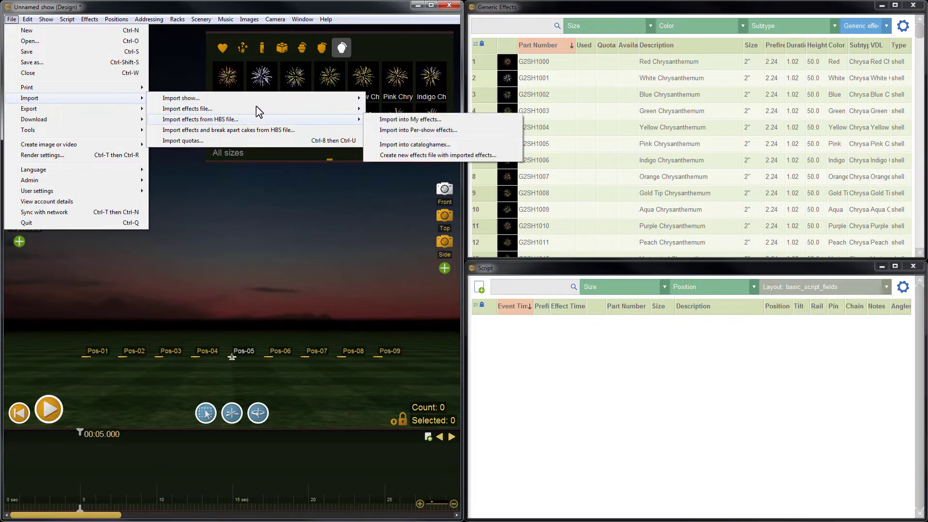
pyautogui.moveTo(410, 119)
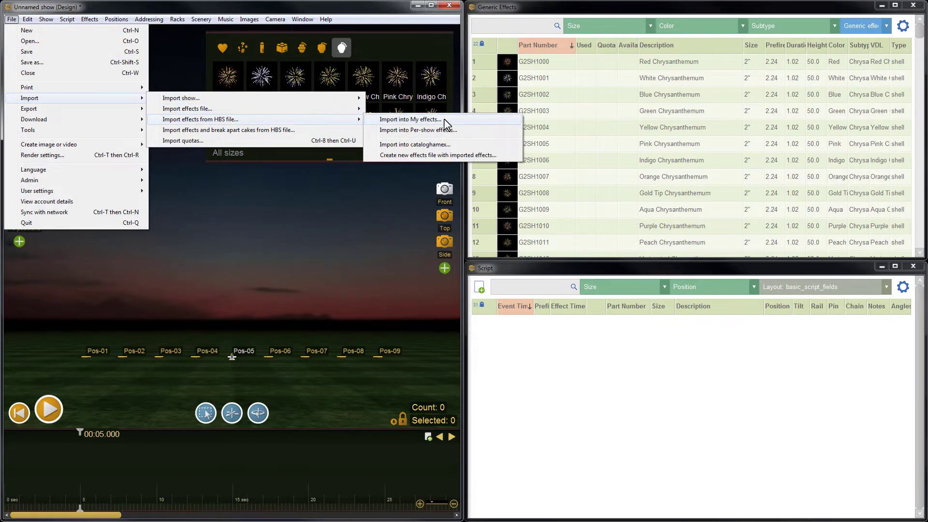
pyautogui.click(410, 119)
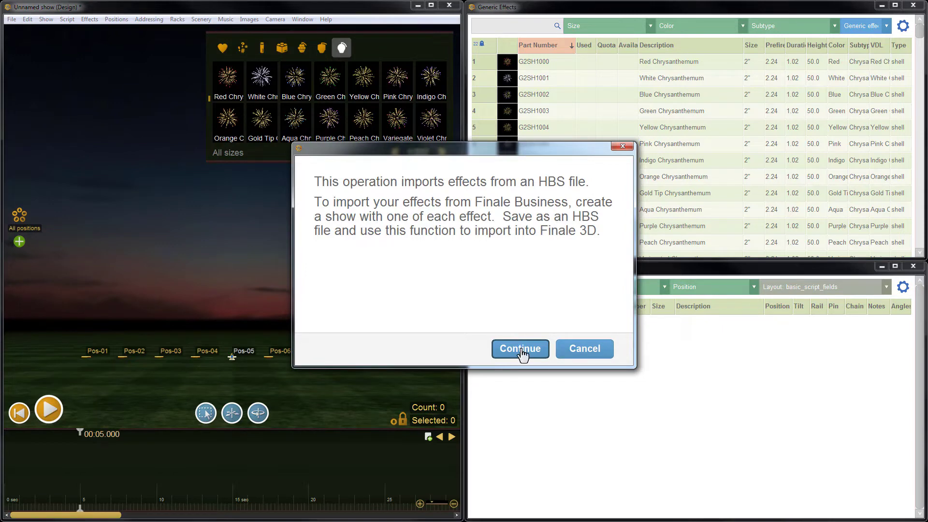
pyautogui.click(520, 348)
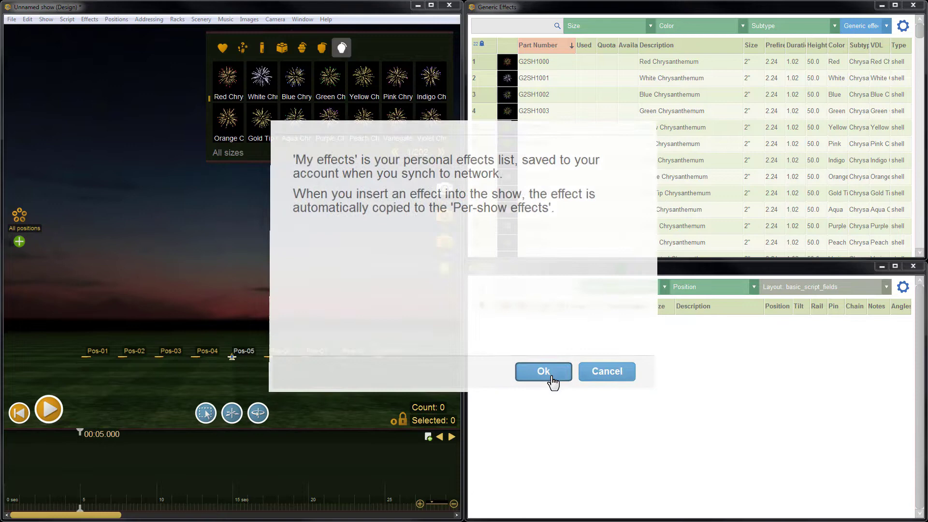
pyautogui.click(542, 372)
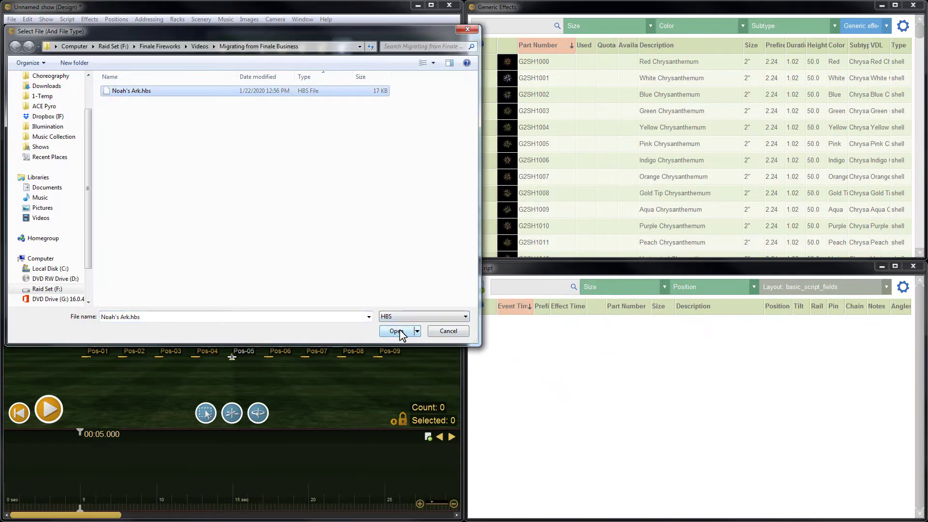
pyautogui.click(395, 331)
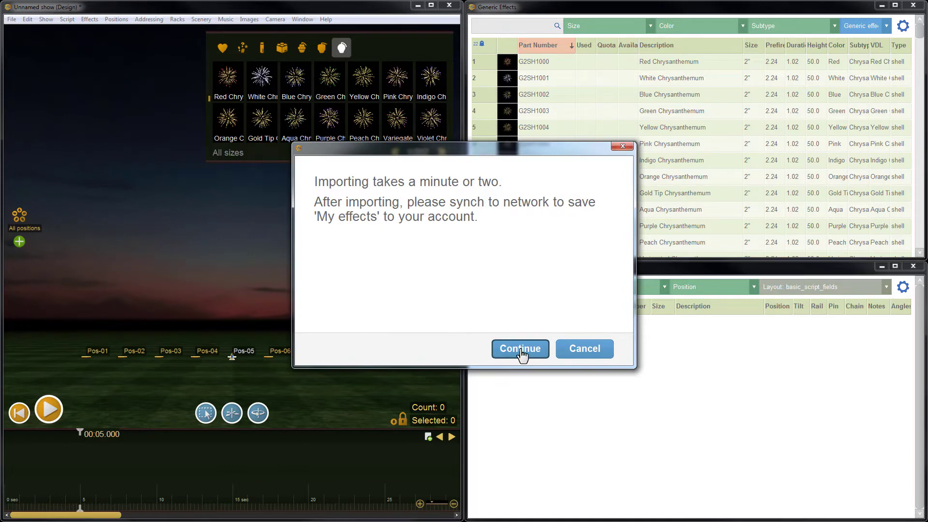
pyautogui.click(520, 348)
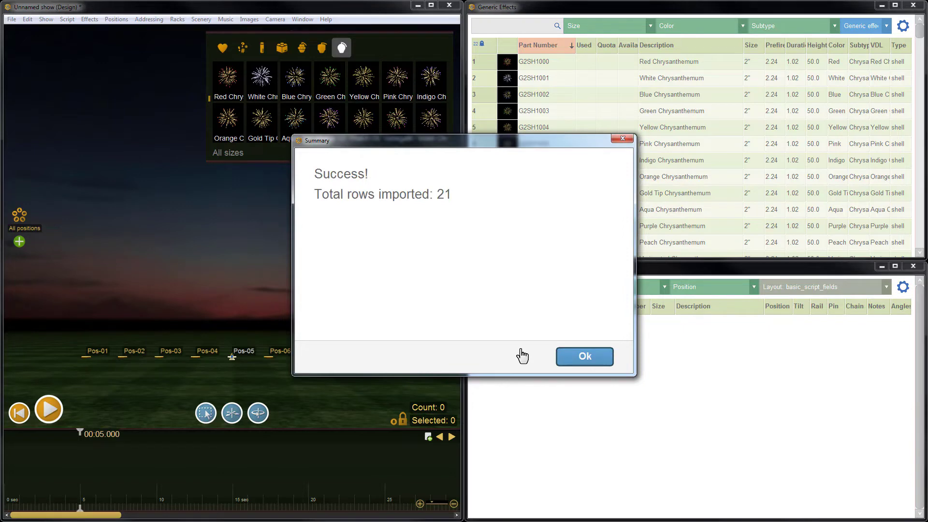
pyautogui.click(585, 356)
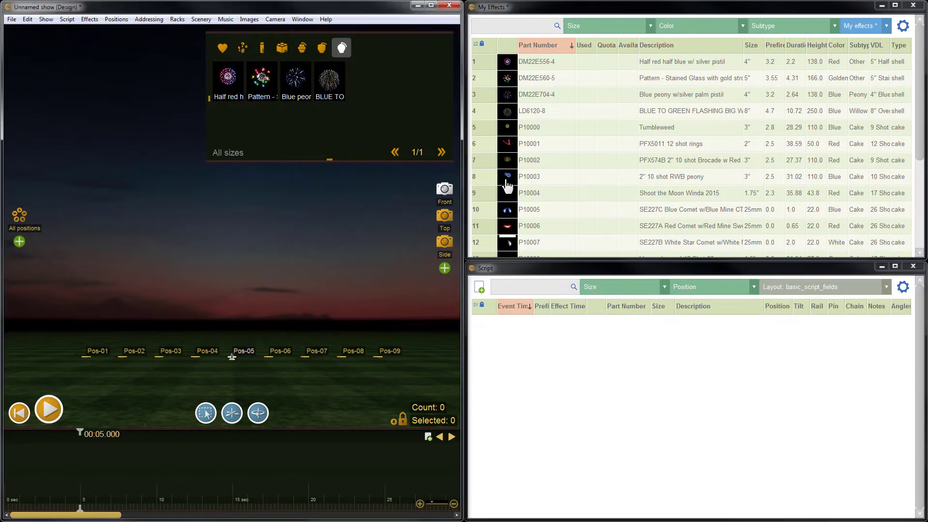
# Insert the P10003 2" 10 shot RWB peony at Pos-05 and preview it in the simulation
pyautogui.doubleClick(508, 176)
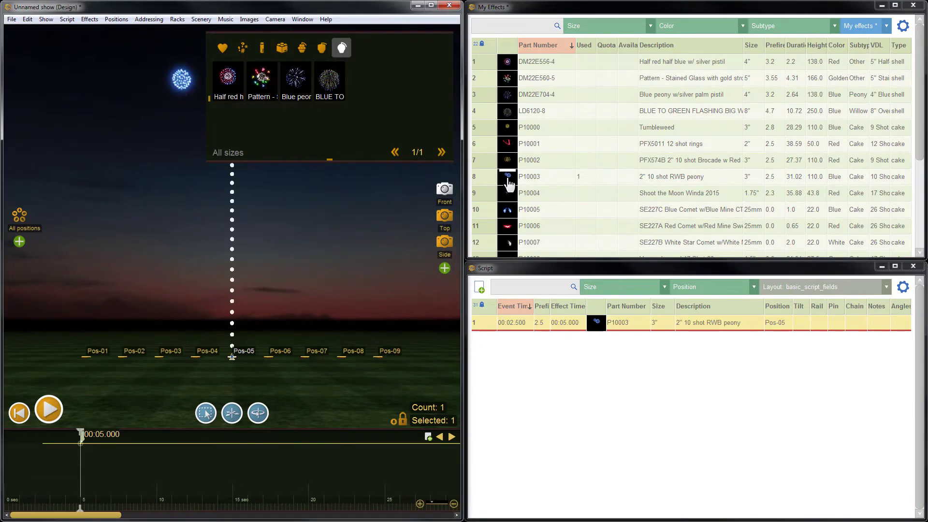
pyautogui.click(341, 48)
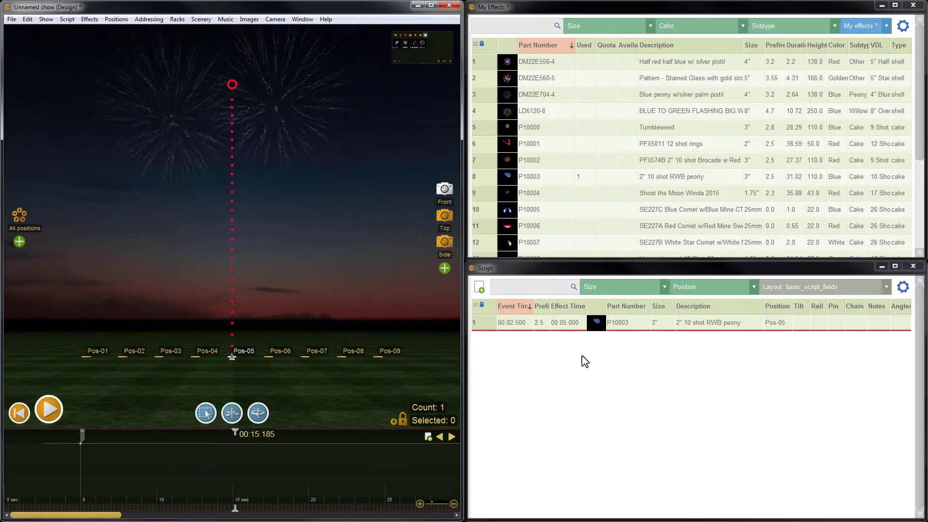
# Edit P10003's simulation to a 10-shot, 18-degree, seven-row cake and update the open show
pyautogui.rightClick(718, 323)
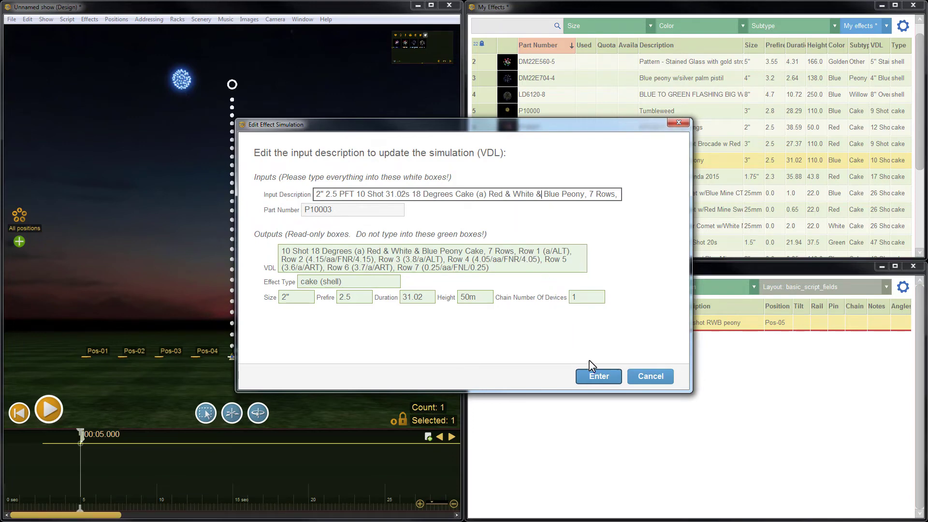
pyautogui.click(597, 377)
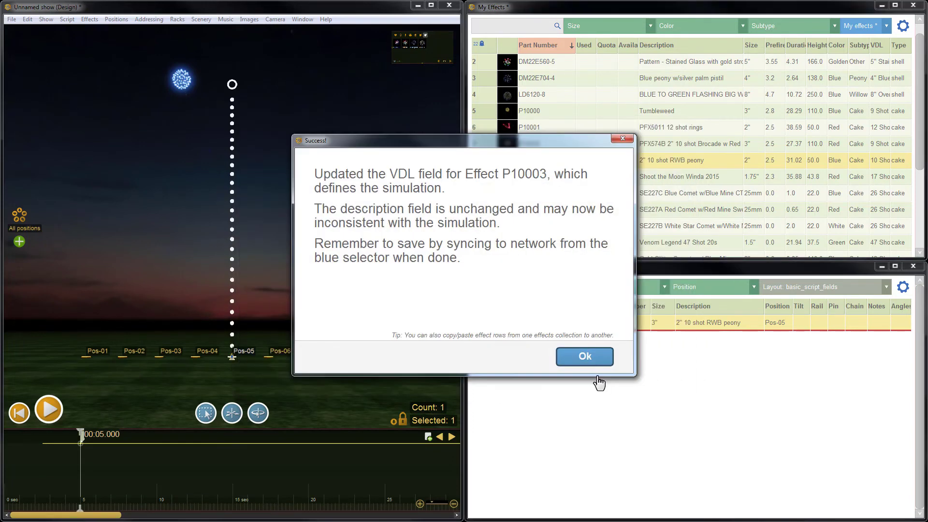
pyautogui.click(583, 356)
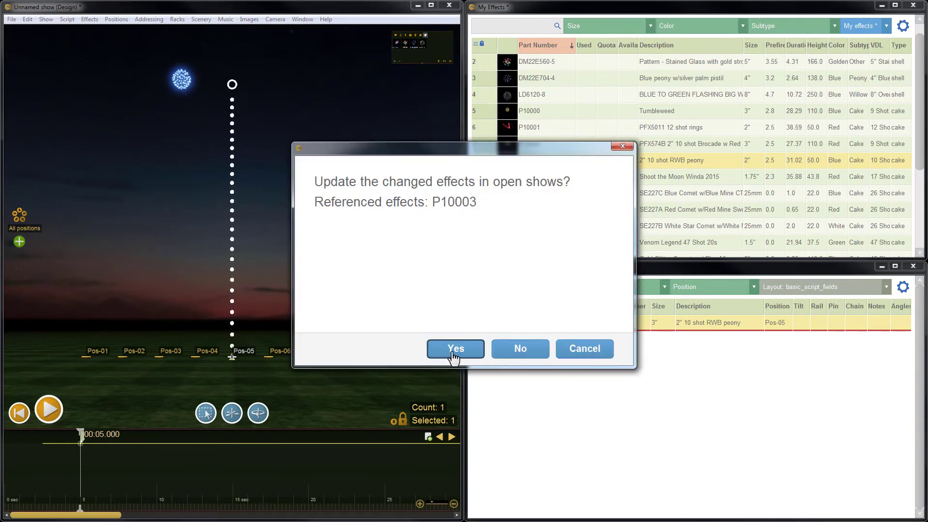
pyautogui.click(455, 348)
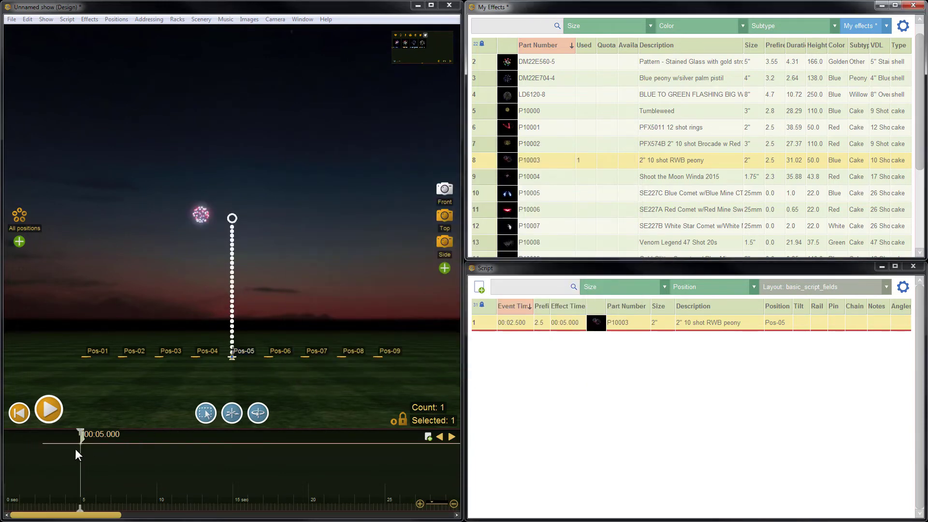
# Change the P10003 description to 10 Shot RWB Peony in the script
pyautogui.click(49, 409)
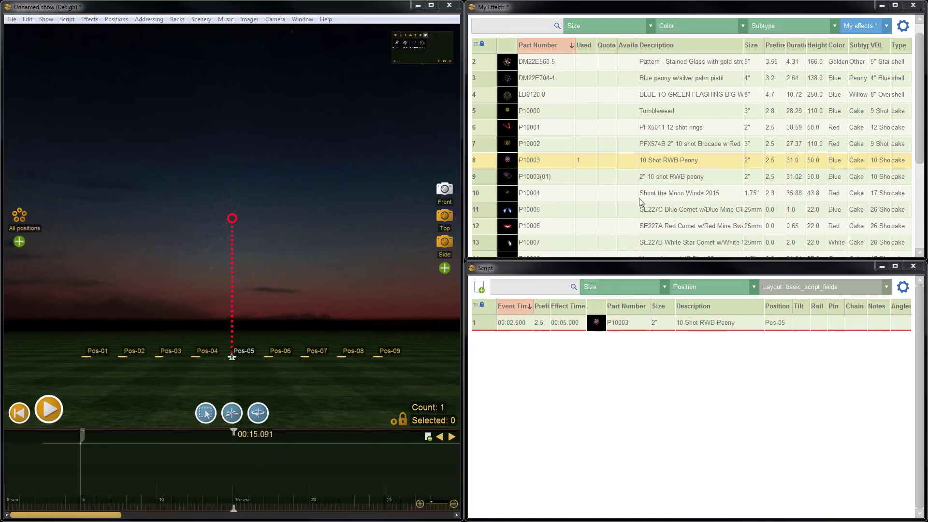
# Choose Sync with network from the effects collection selector
pyautogui.click(882, 25)
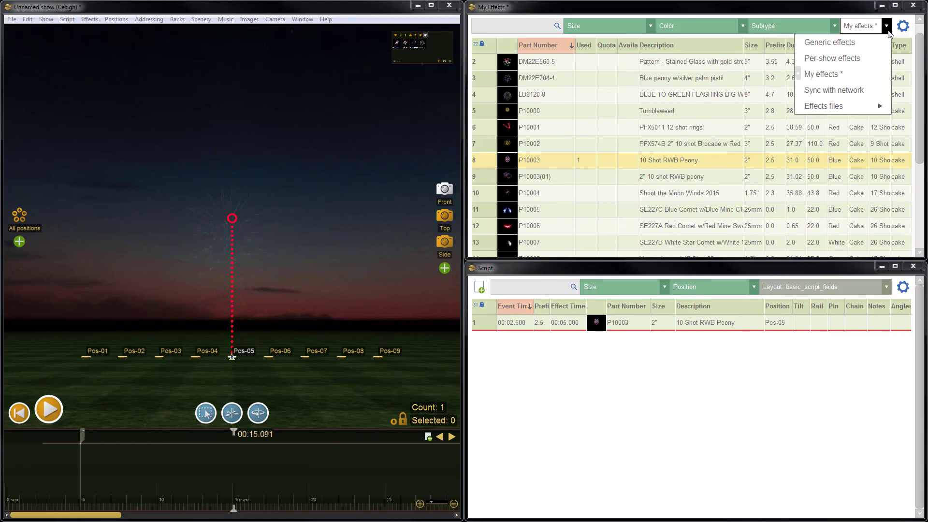
pyautogui.moveTo(833, 90)
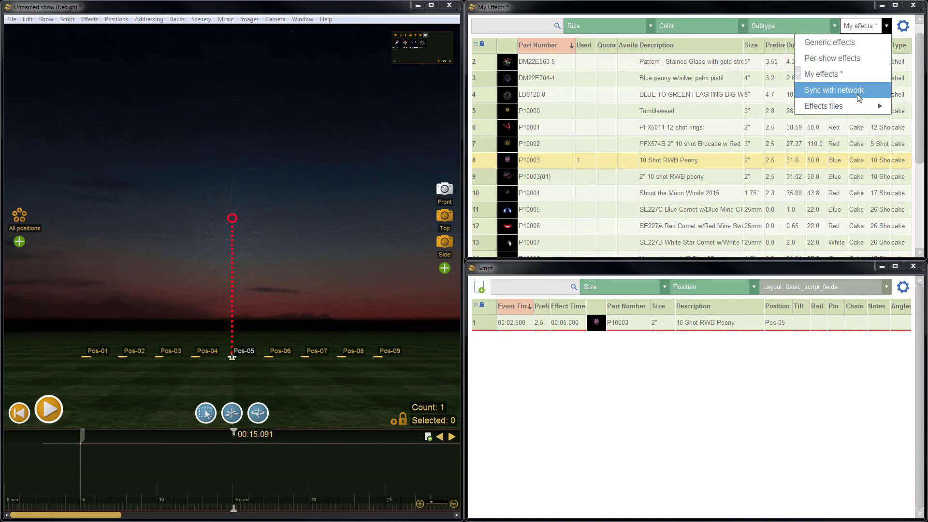